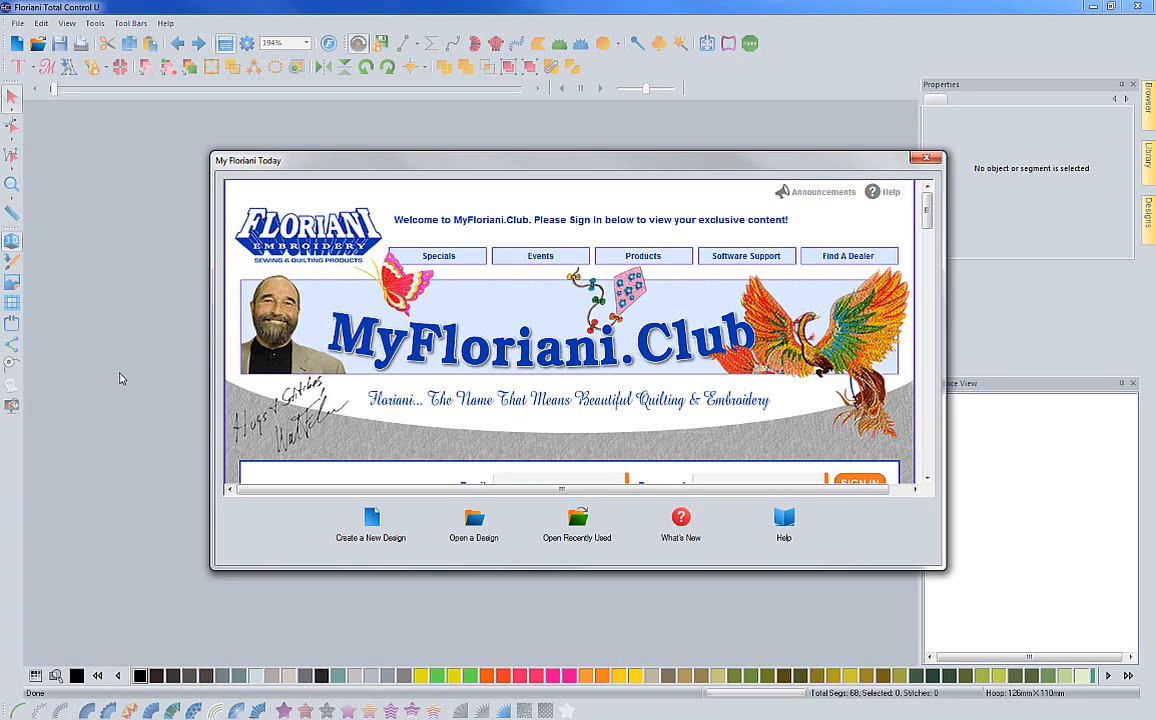
mouse_move(863, 228)
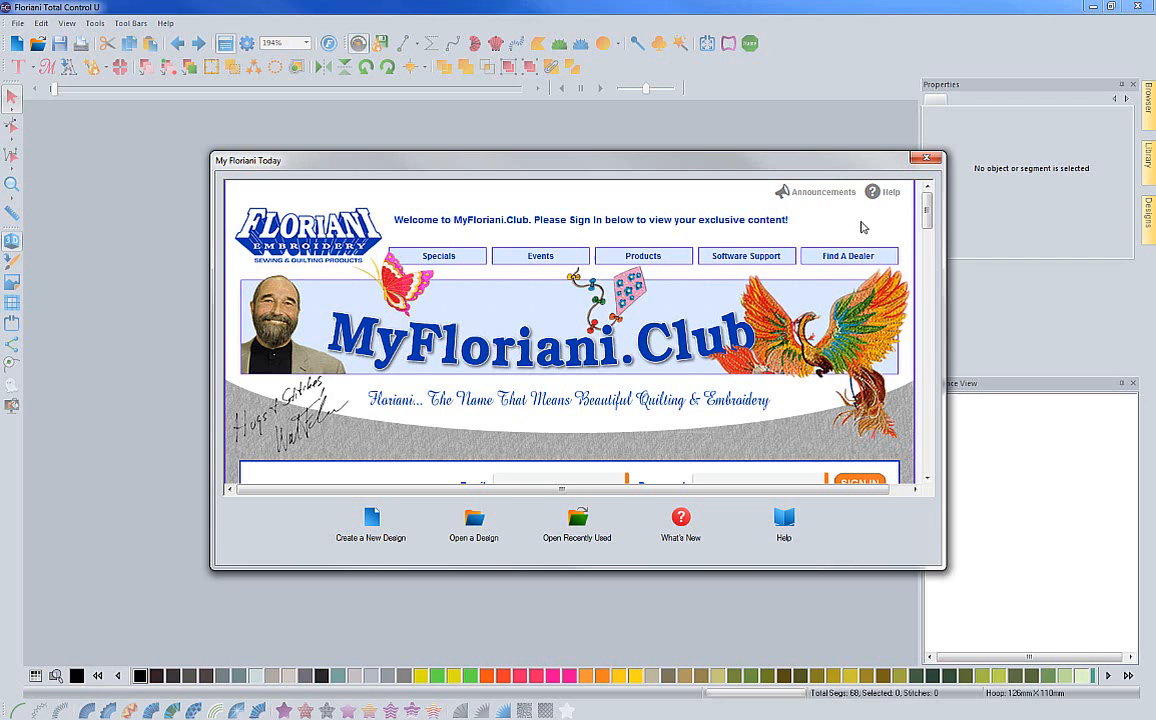
mouse_move(873, 190)
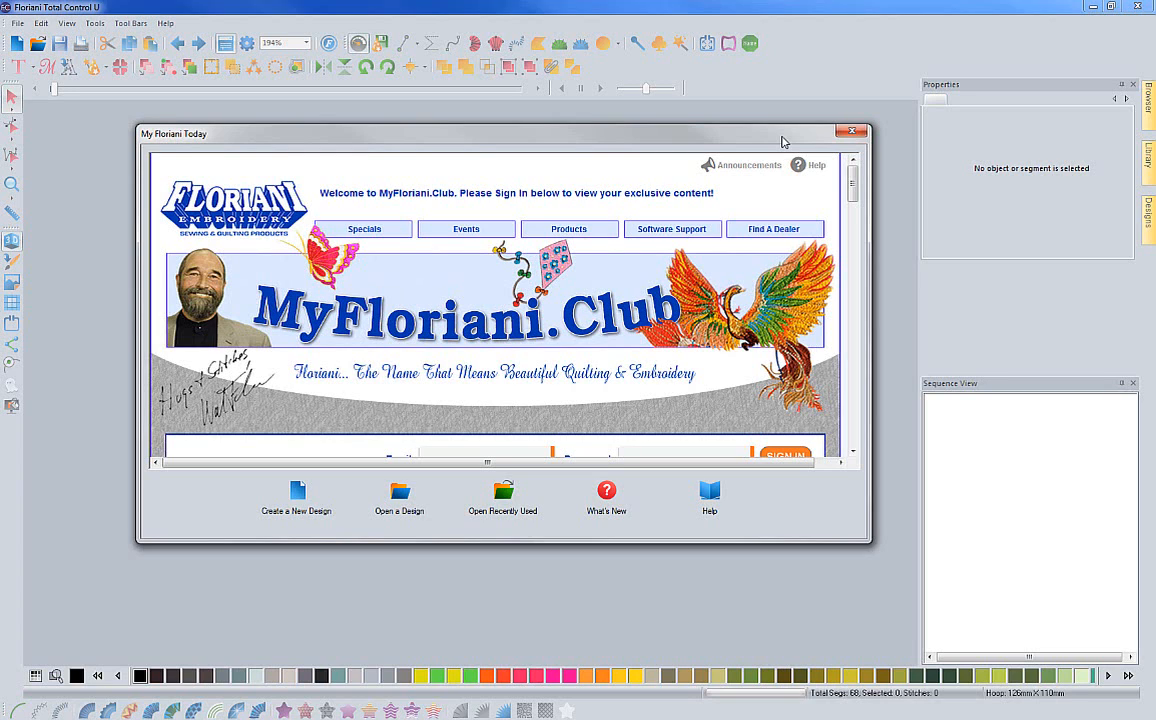
Step: Scroll the My Floriani Today web panel down to the Email/Password sign-in fields
scroll("down", 3)
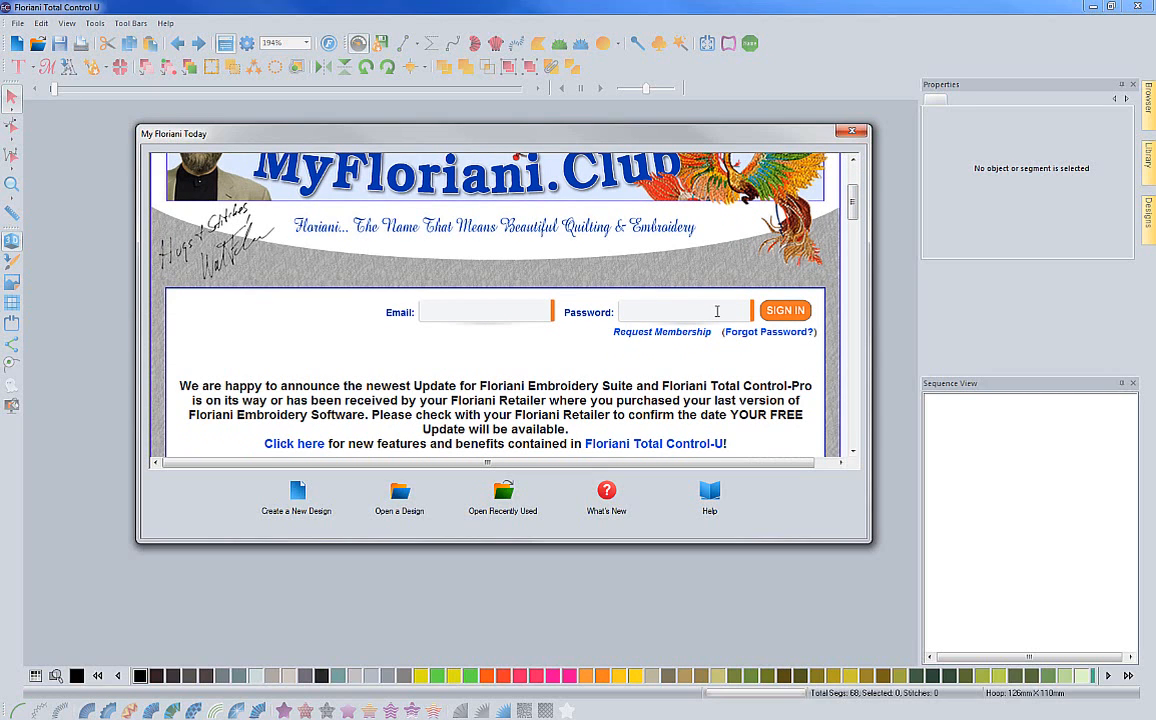
mouse_move(685, 341)
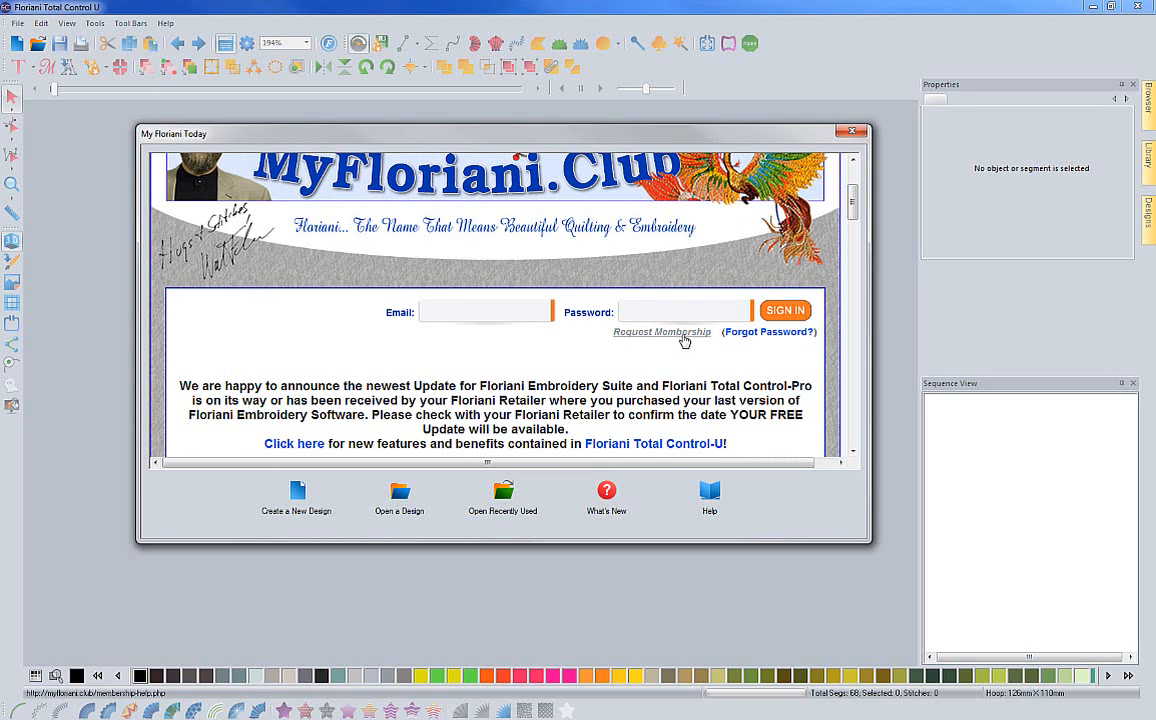
mouse_move(675, 342)
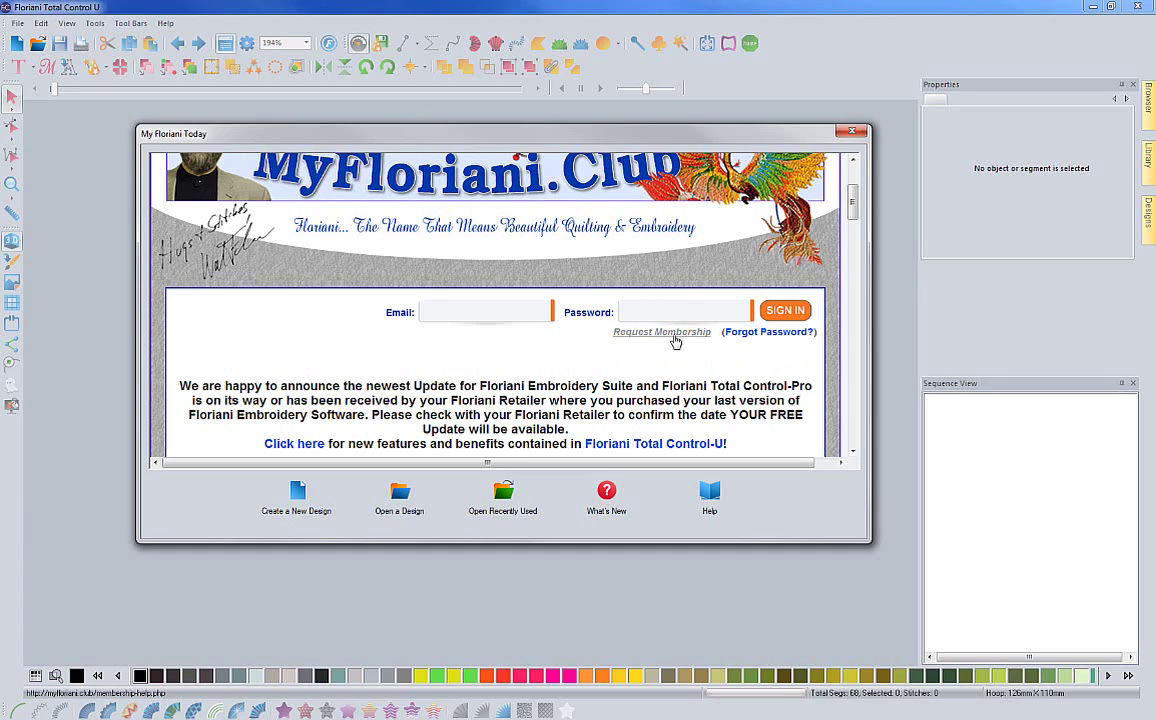
mouse_move(648, 376)
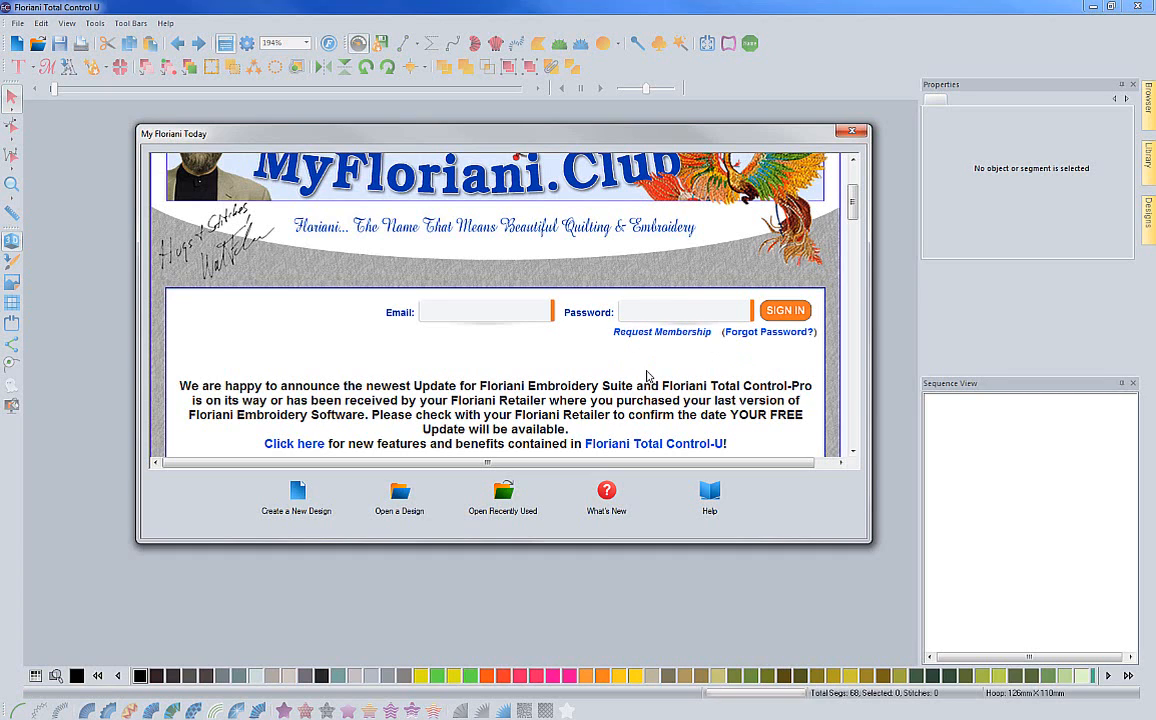
mouse_move(650, 364)
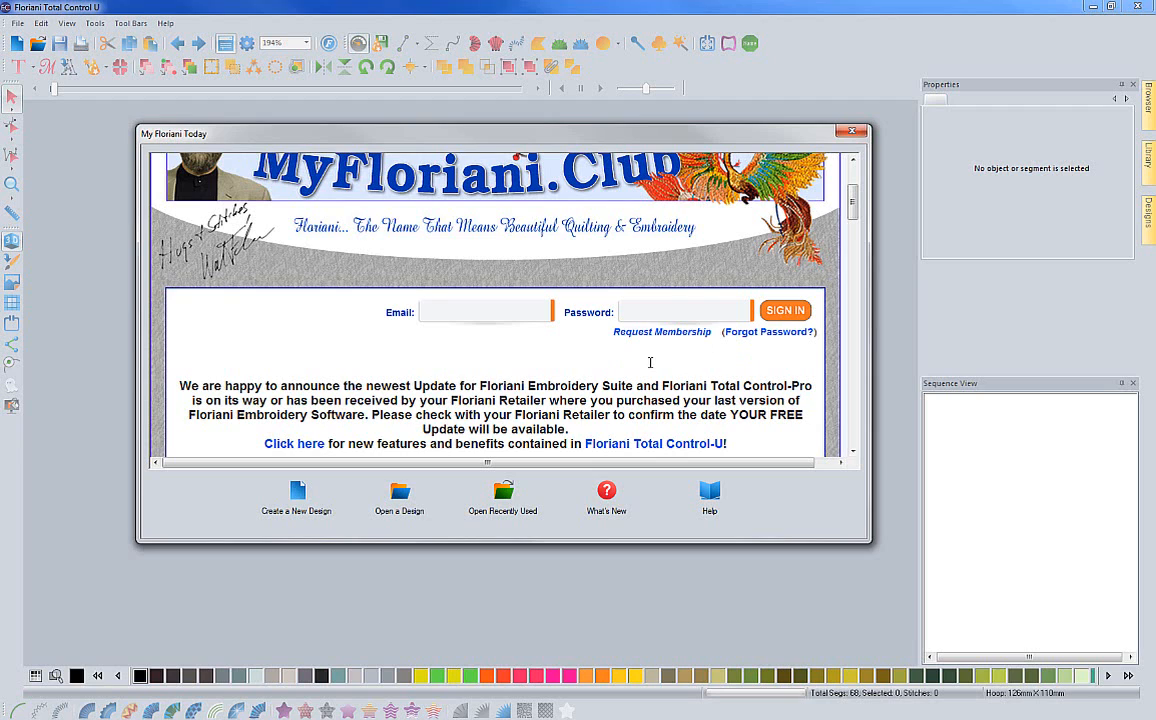
mouse_move(654, 351)
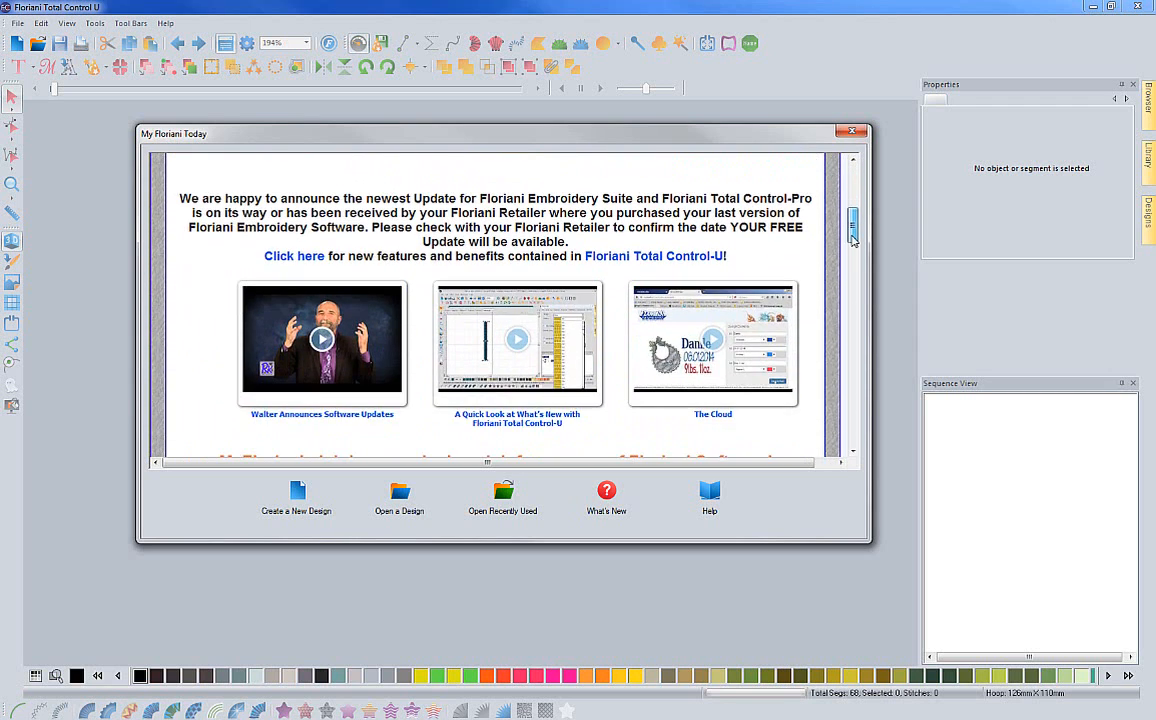
scroll("down", 3)
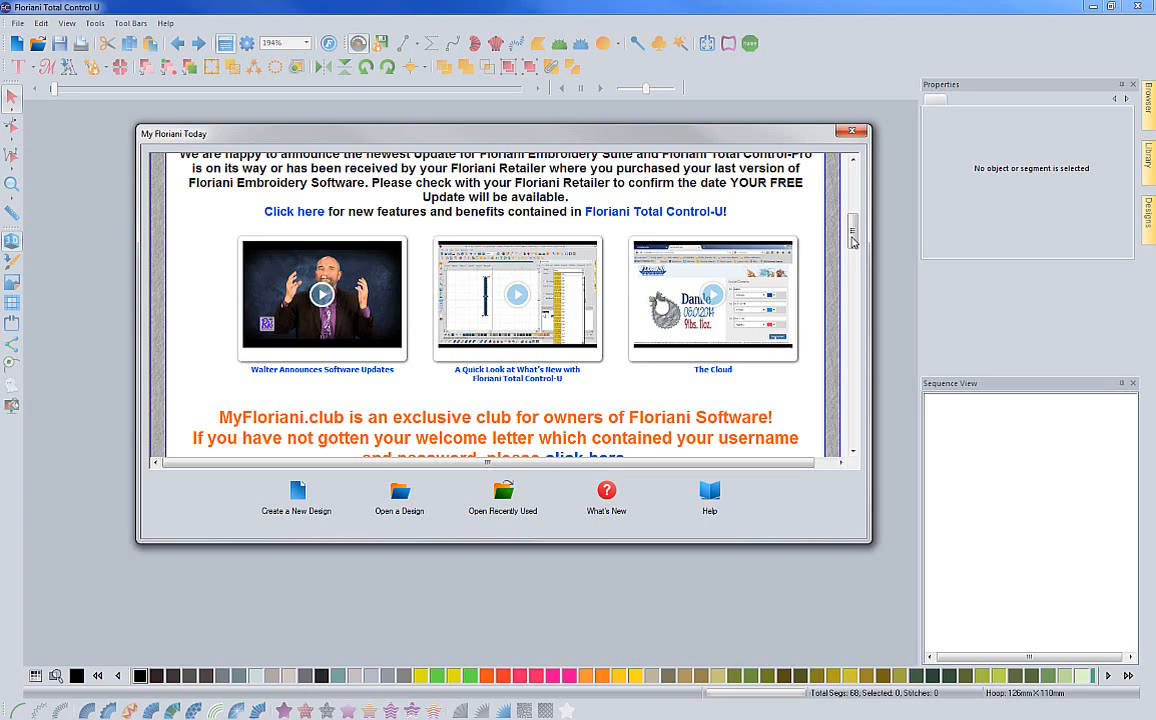
scroll("down", 3)
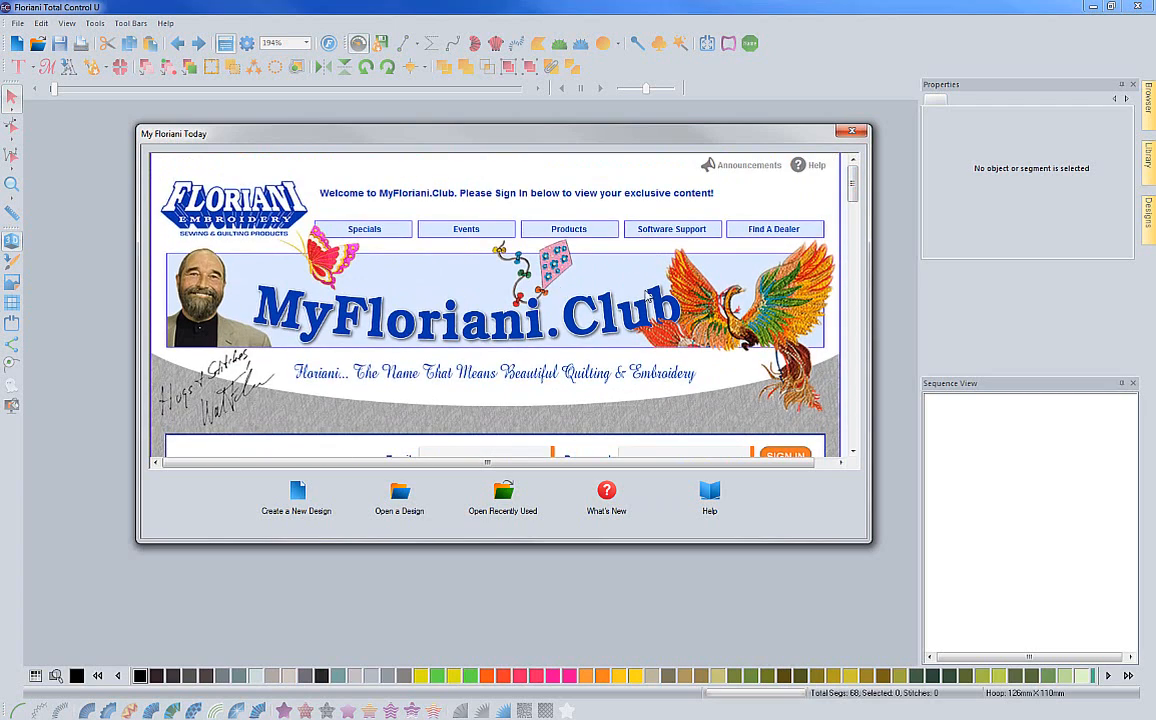
scroll("down", 3)
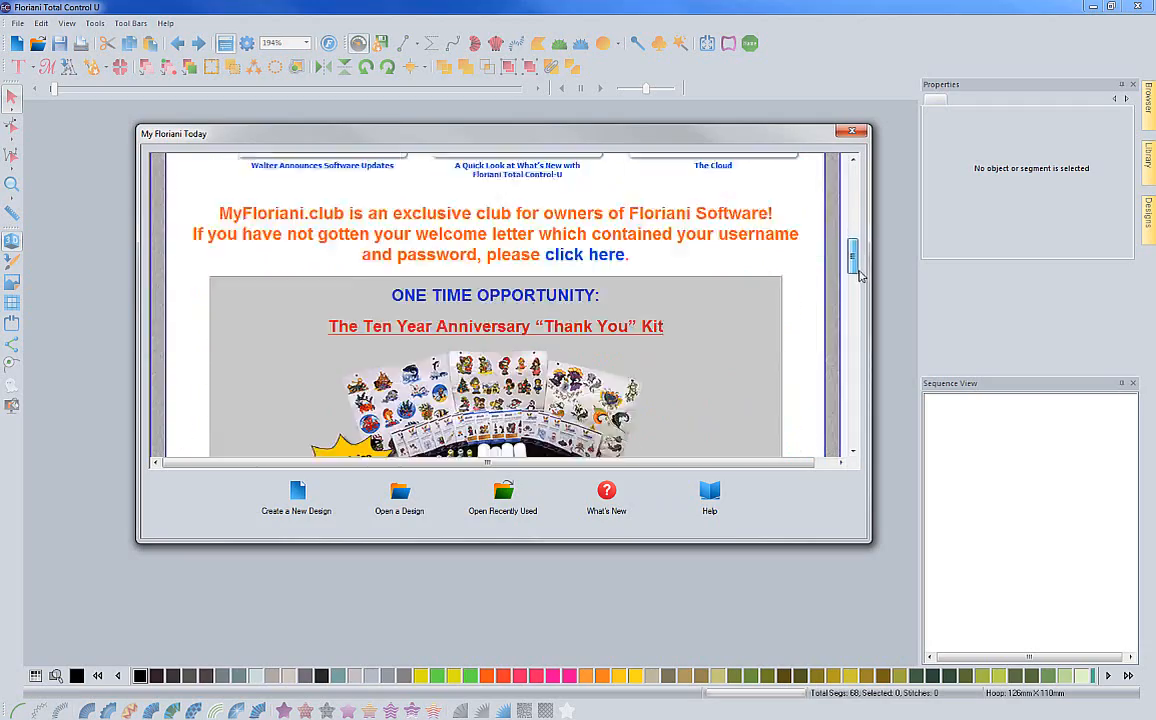
scroll("down", 3)
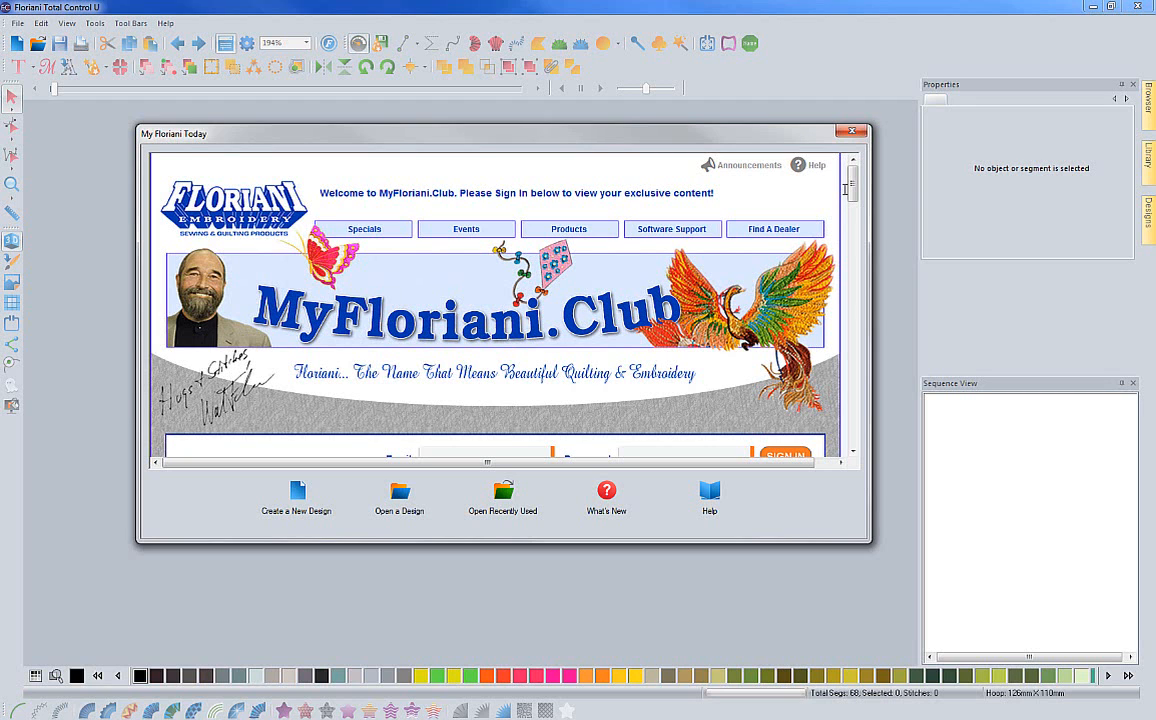
scroll("down", 3)
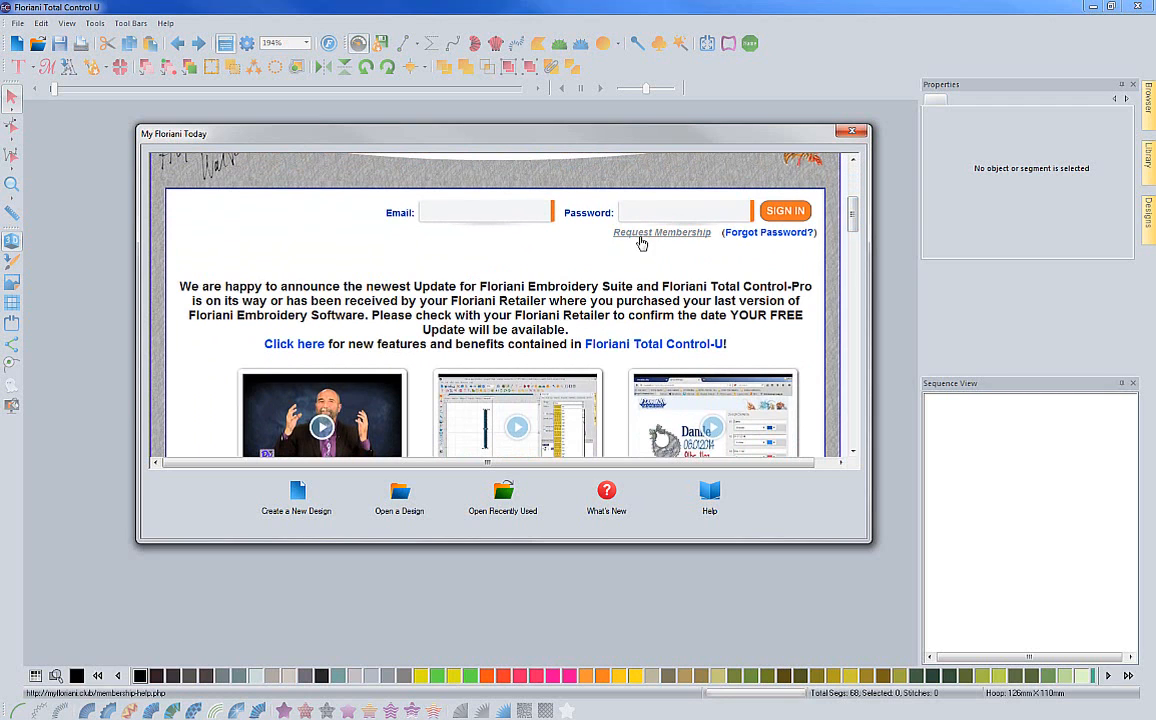
mouse_move(680, 243)
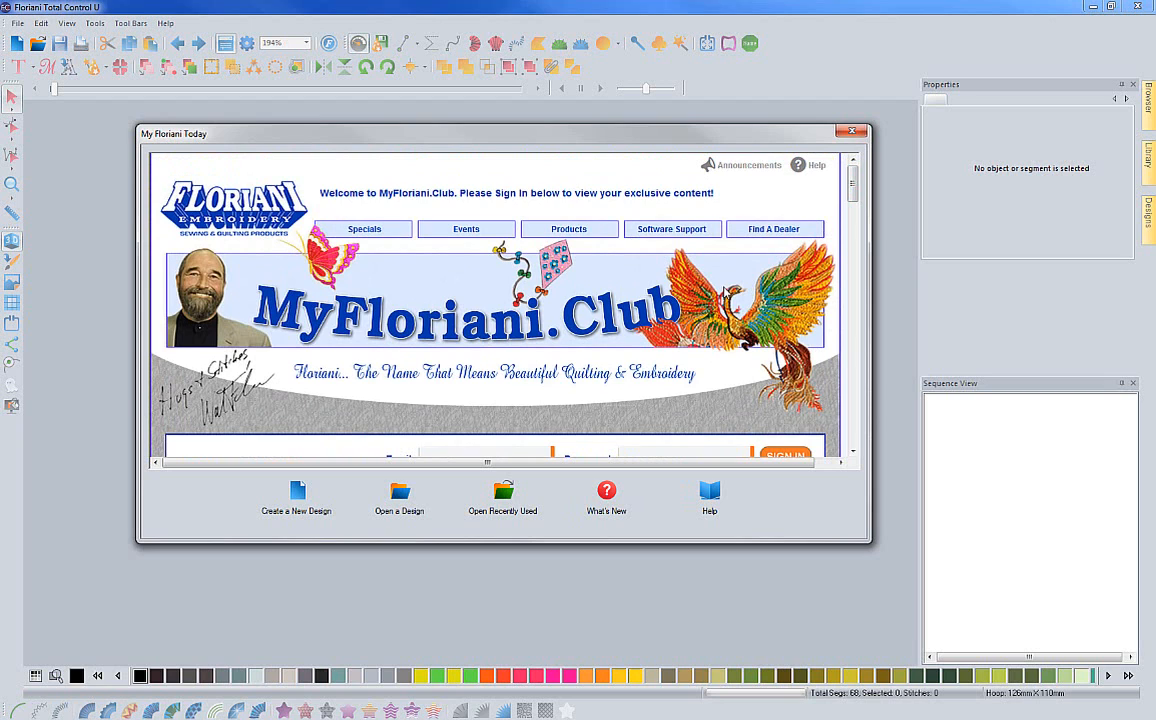
mouse_move(469, 147)
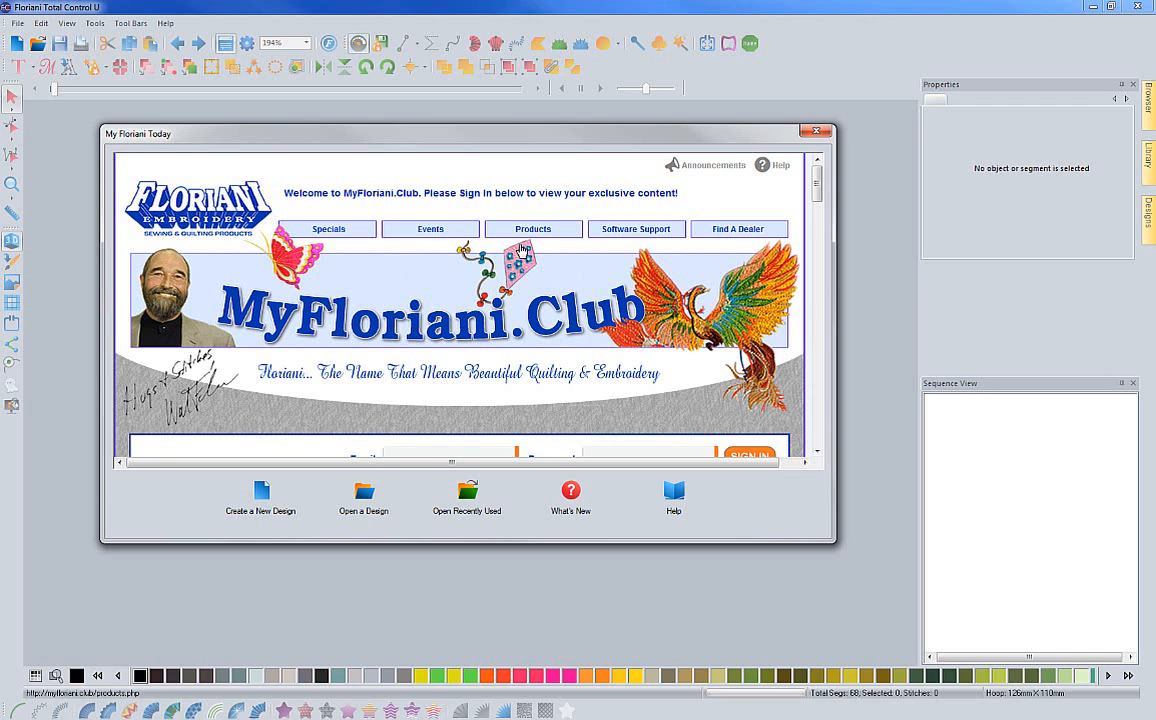
mouse_move(440, 140)
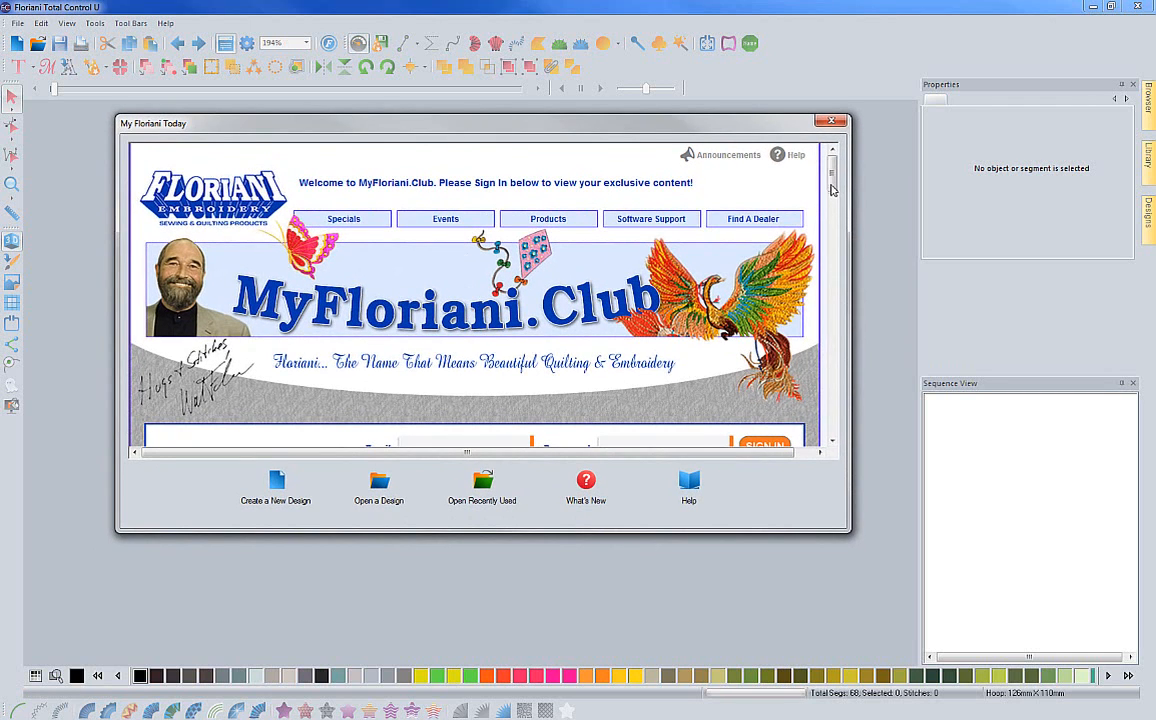
scroll("down", 3)
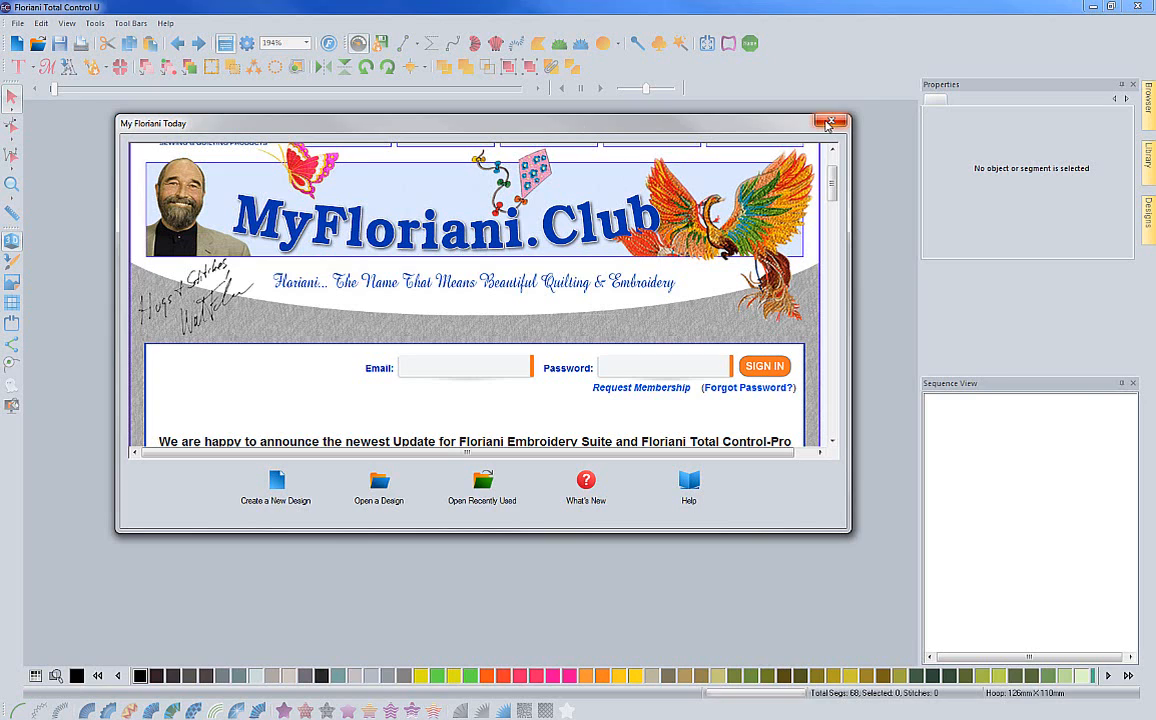
mouse_move(207, 510)
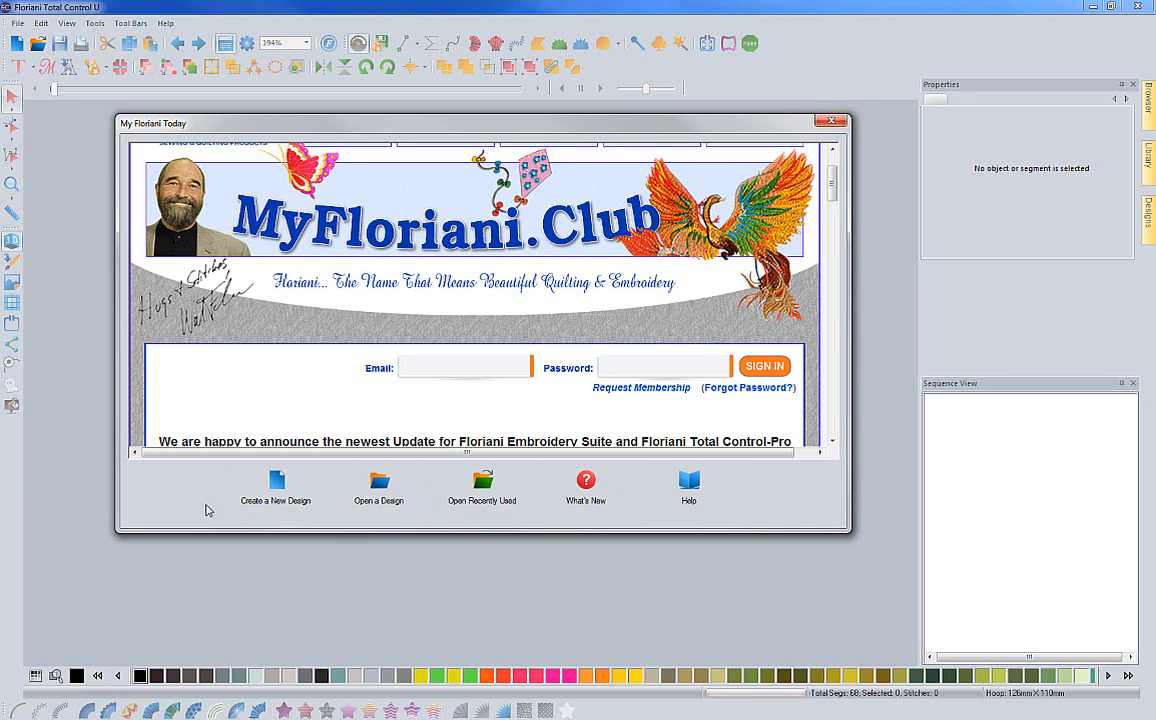
mouse_move(482, 490)
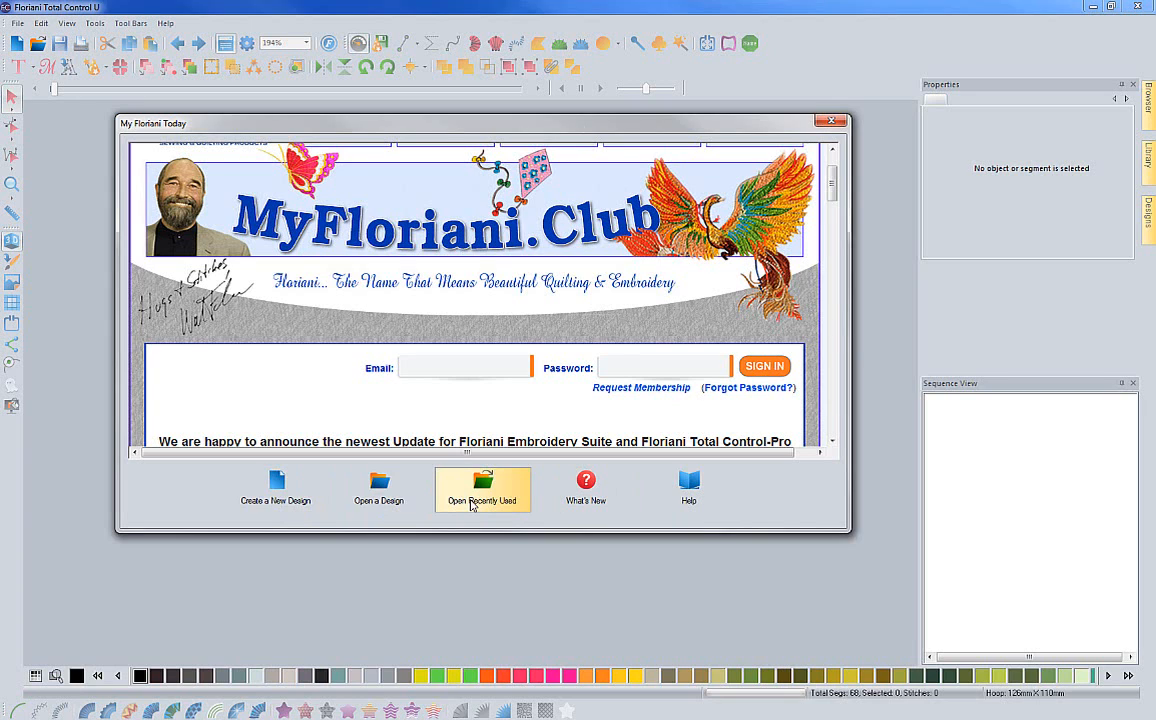
mouse_move(483, 502)
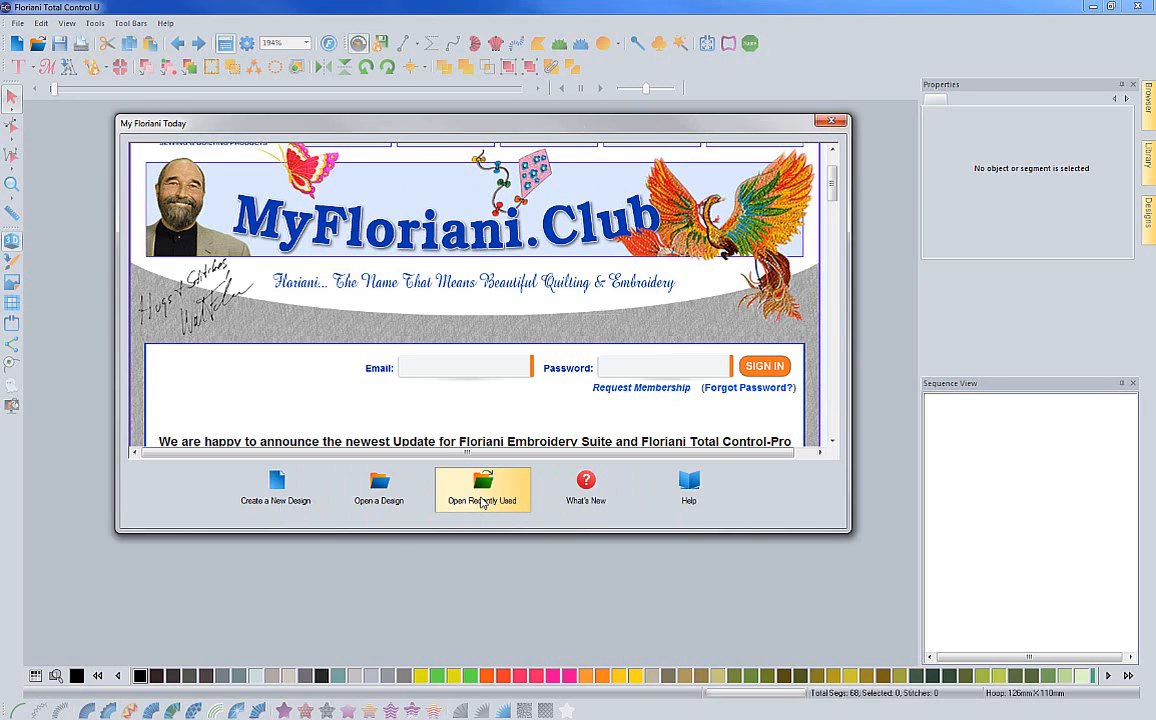
mouse_move(700, 501)
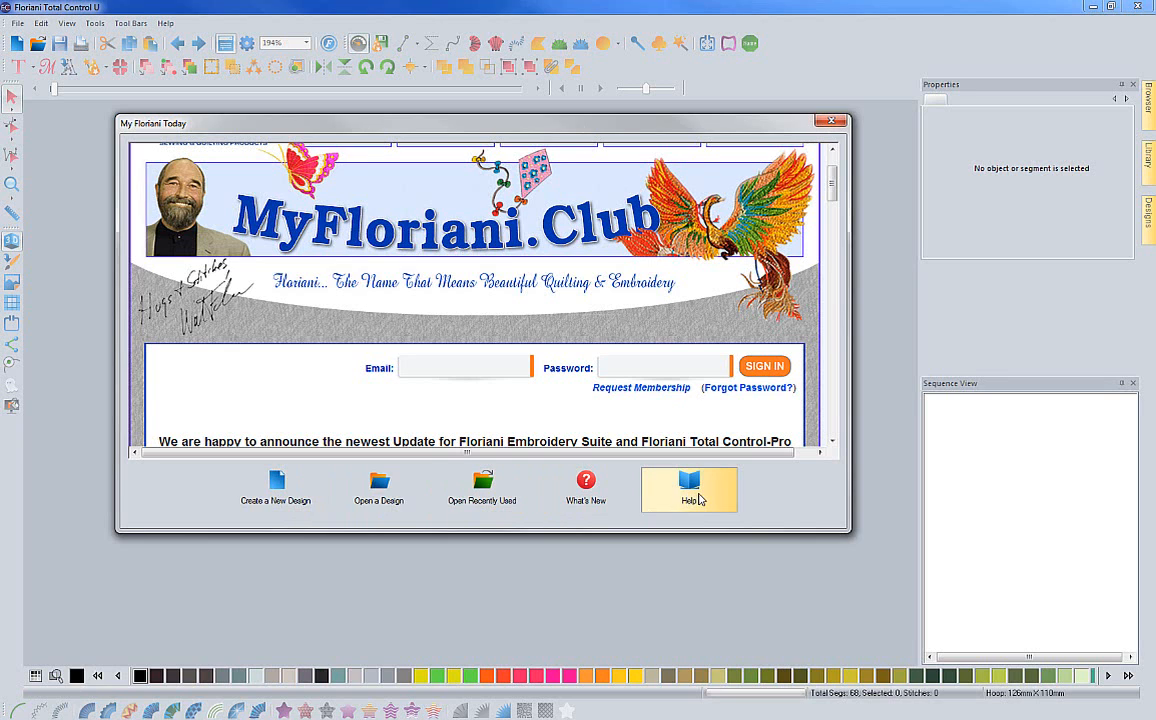
mouse_move(699, 508)
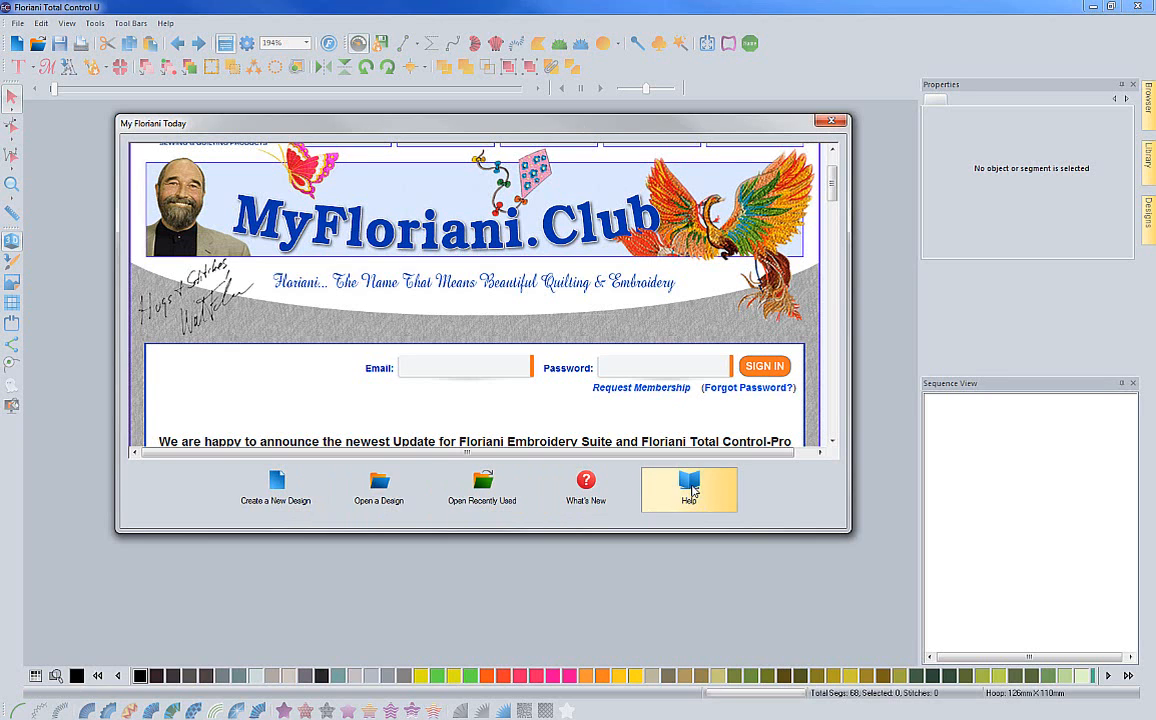
Step: Close the My Floriani Today start page, leaving an empty design workspace
left_click(831, 120)
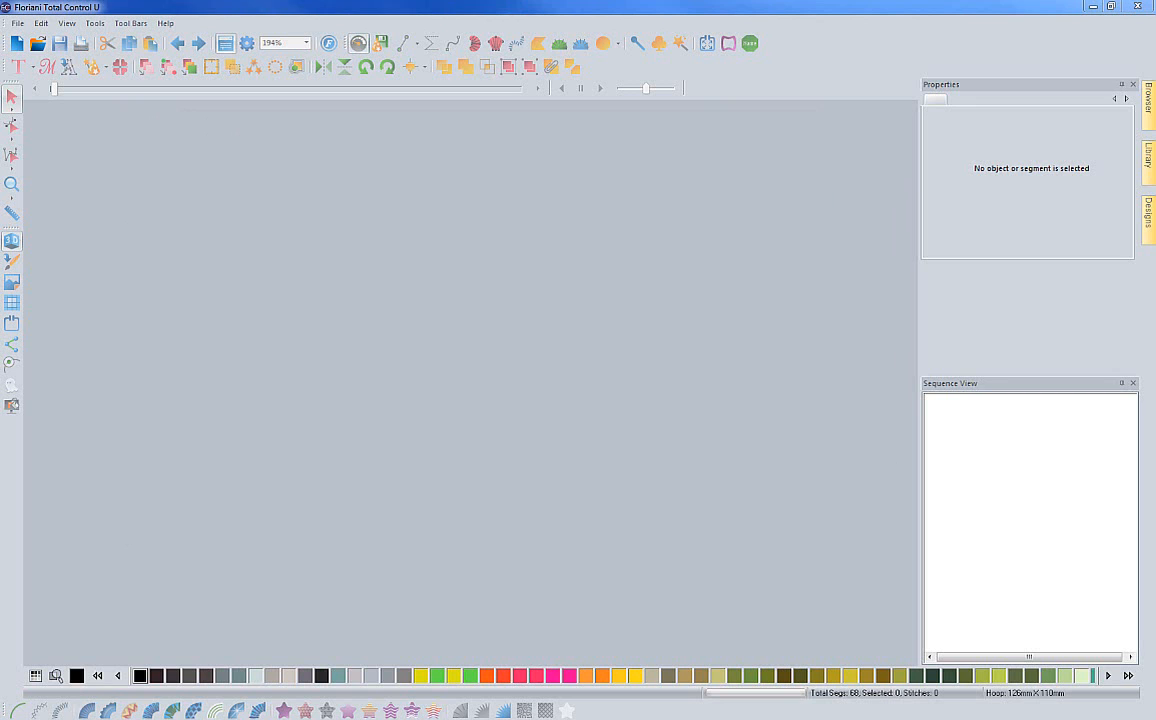
left_click(168, 23)
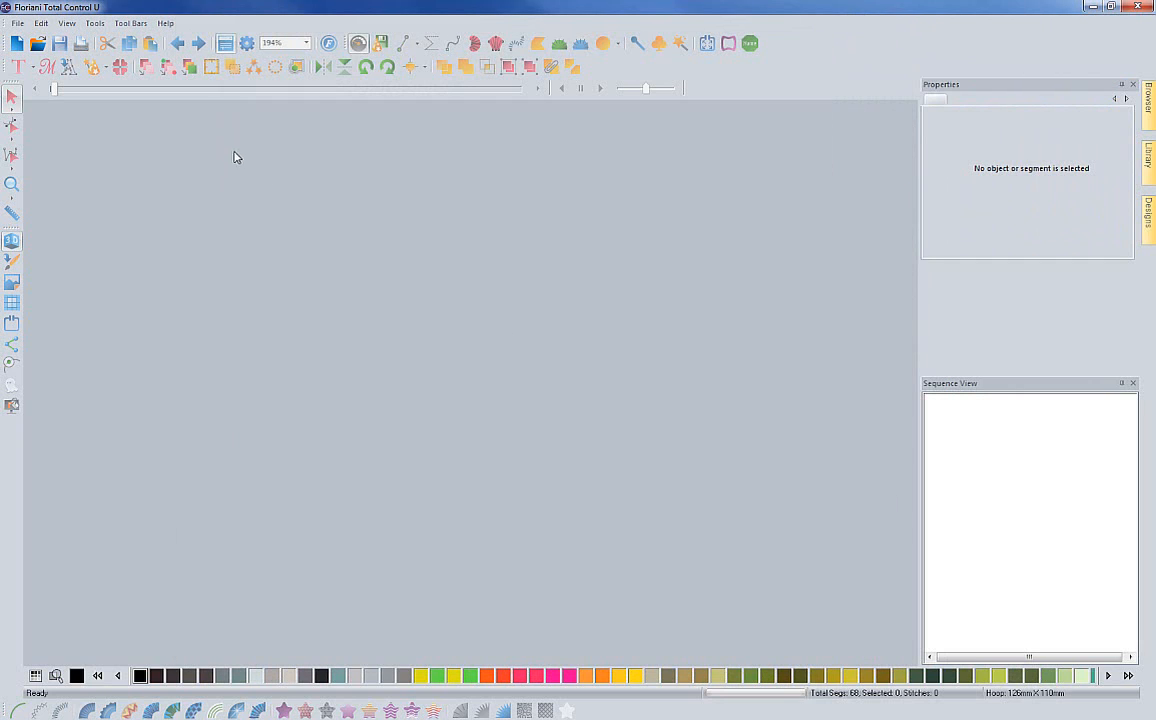
mouse_move(359, 357)
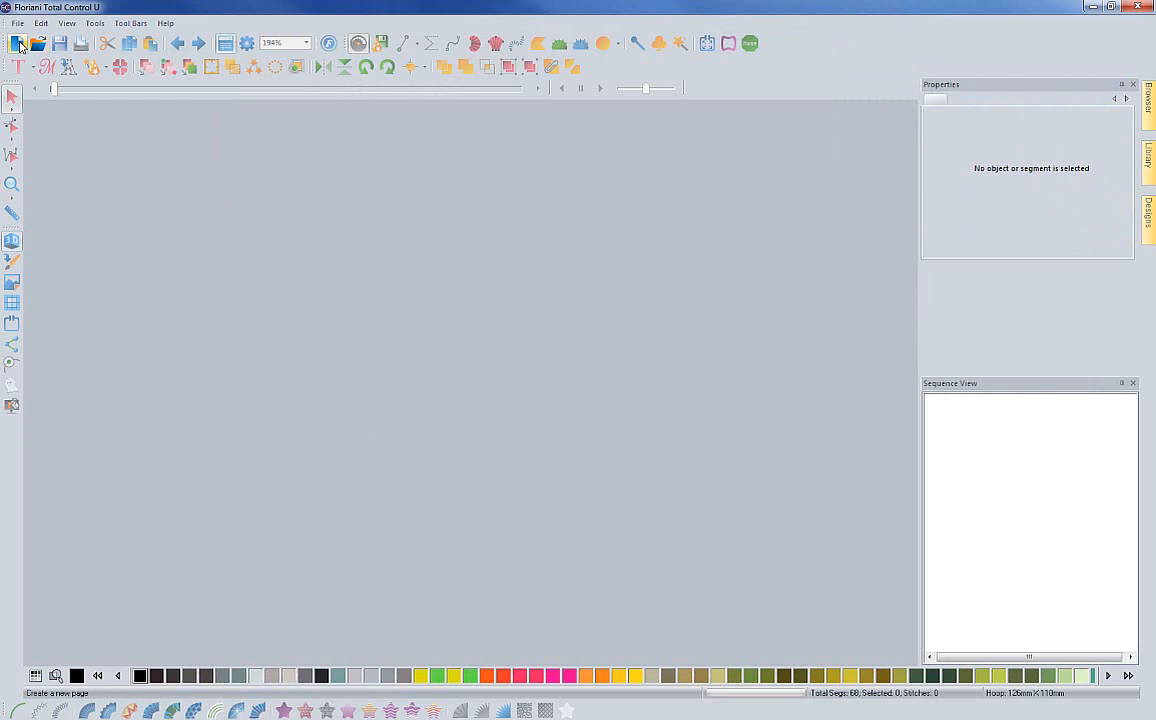
Step: Start a new blank design, Design8, with an empty hoop area
left_click(17, 44)
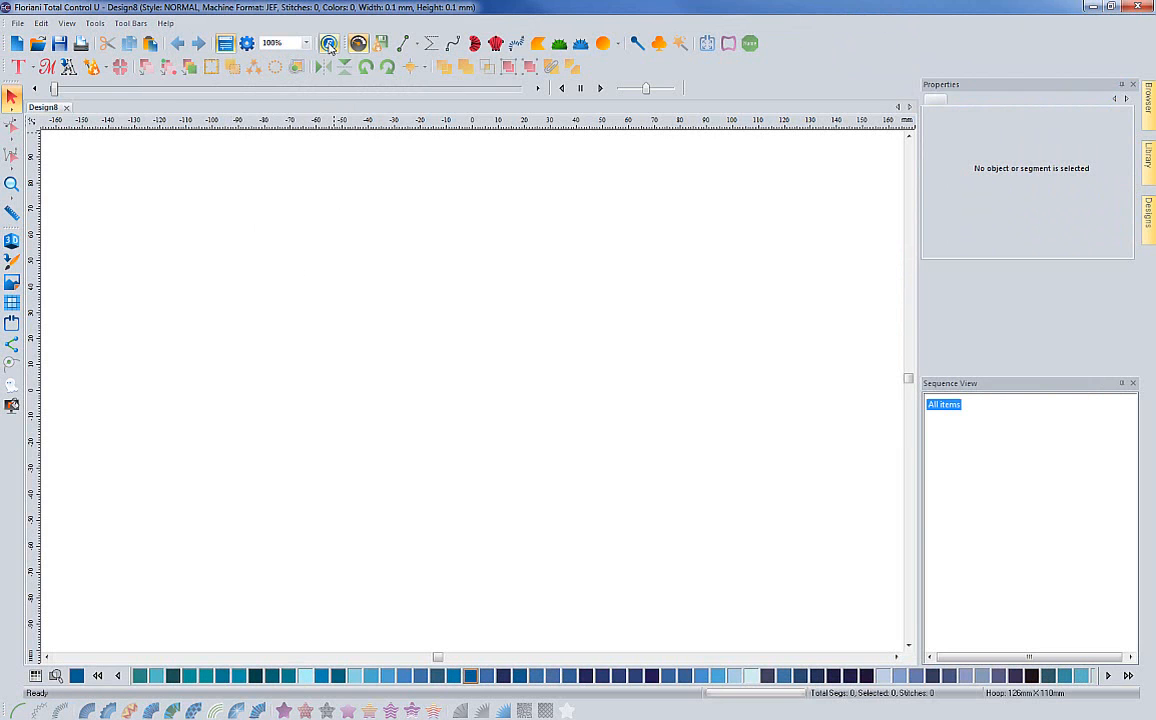
mouse_move(330, 43)
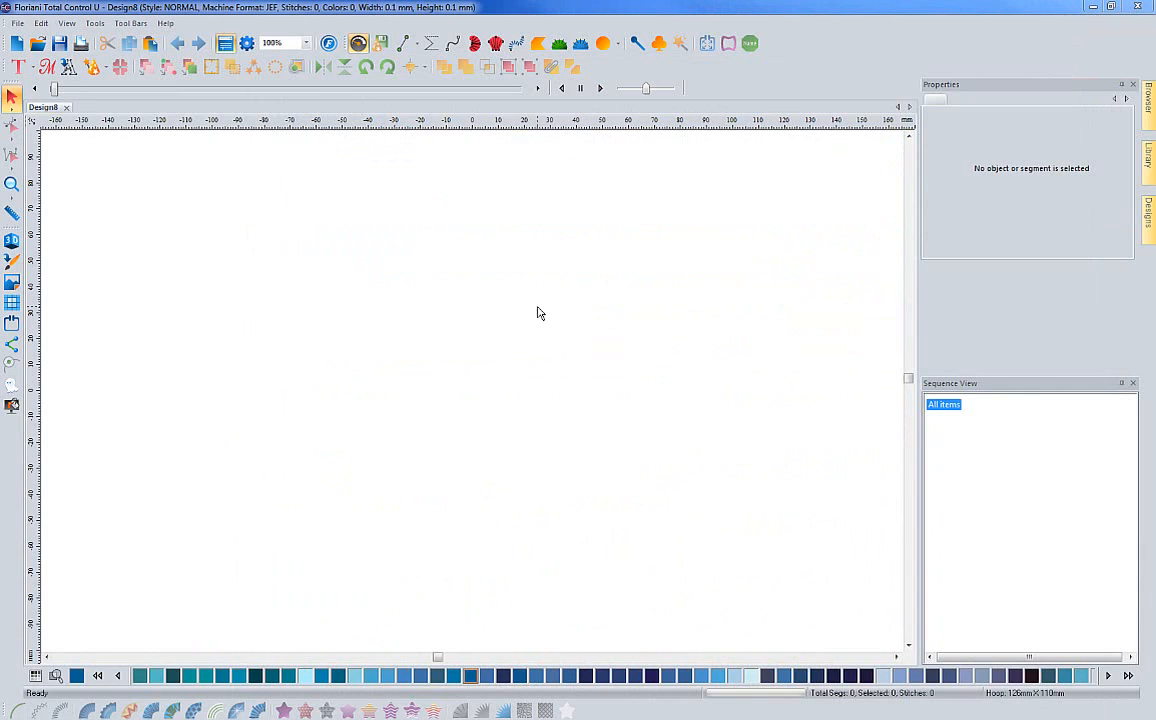
left_click(172, 23)
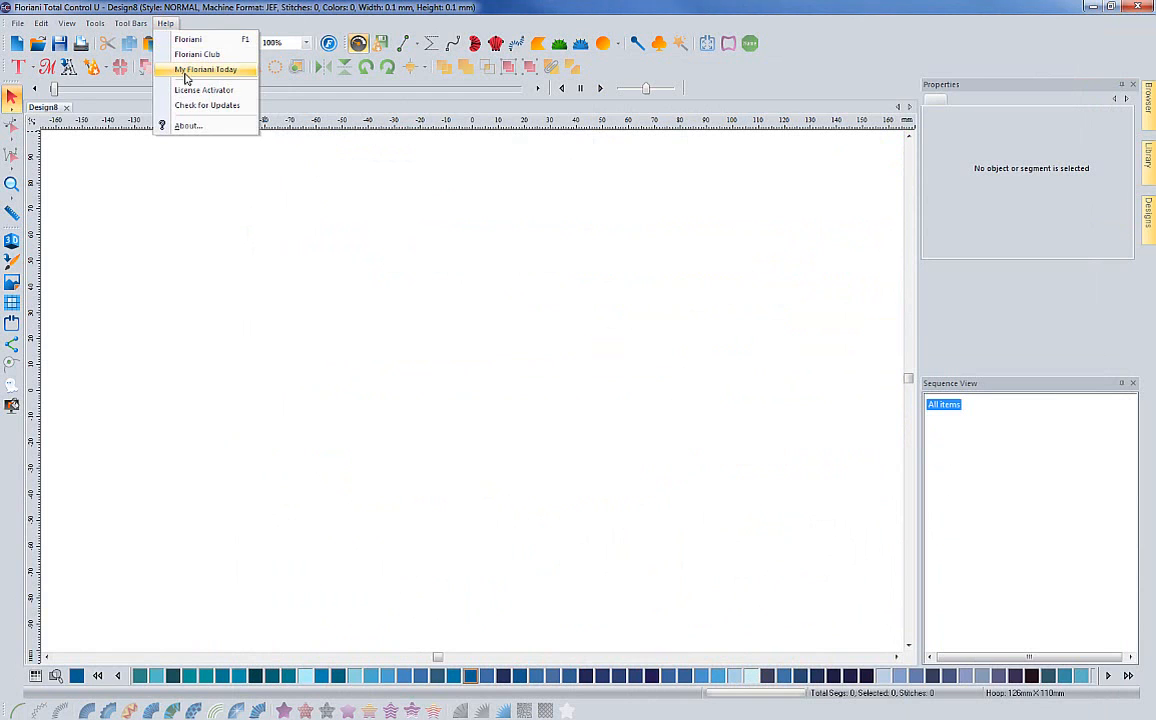
left_click(207, 69)
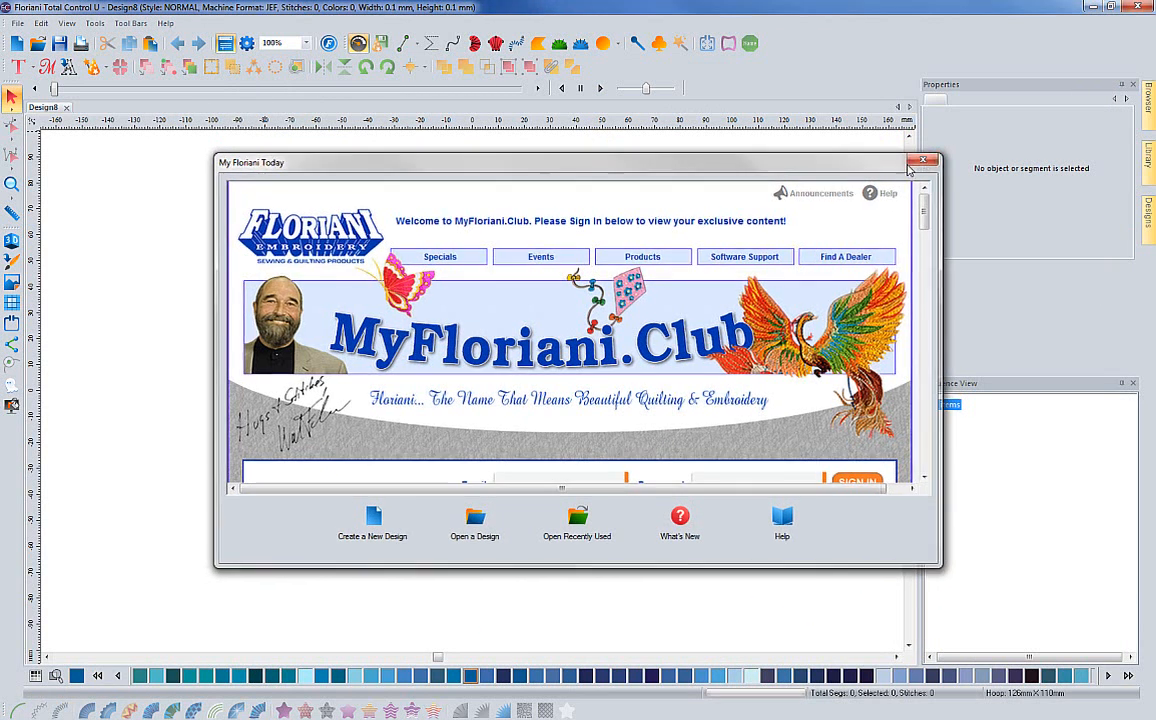
left_click(922, 161)
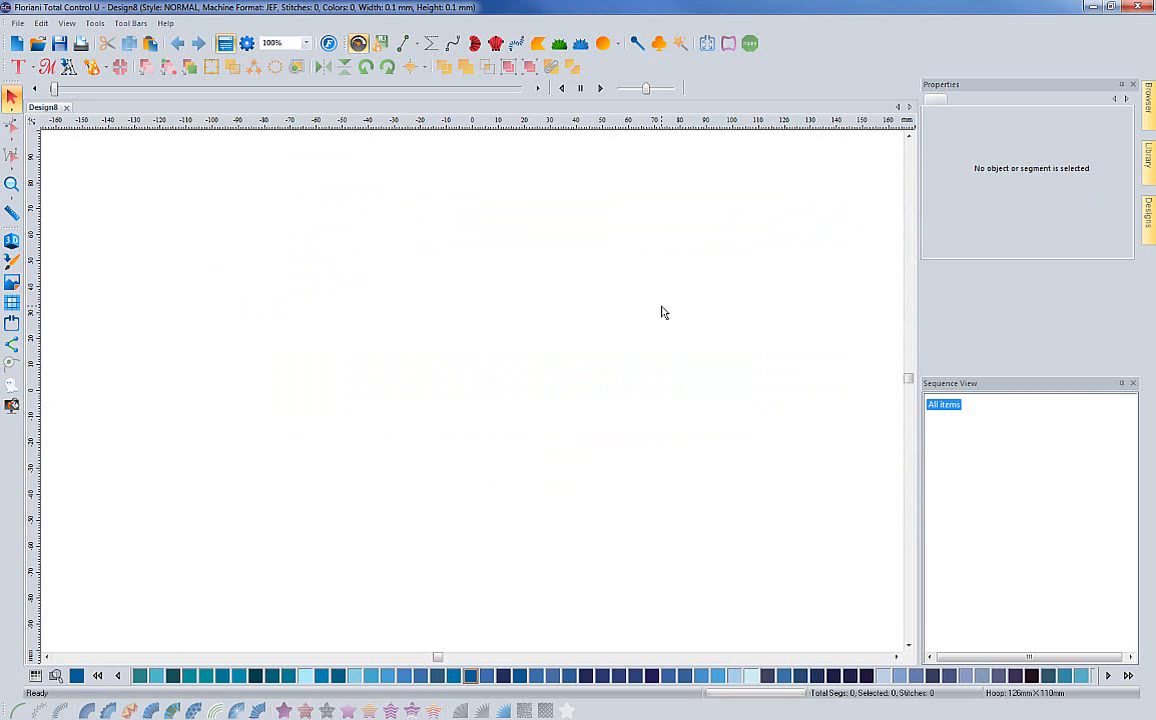